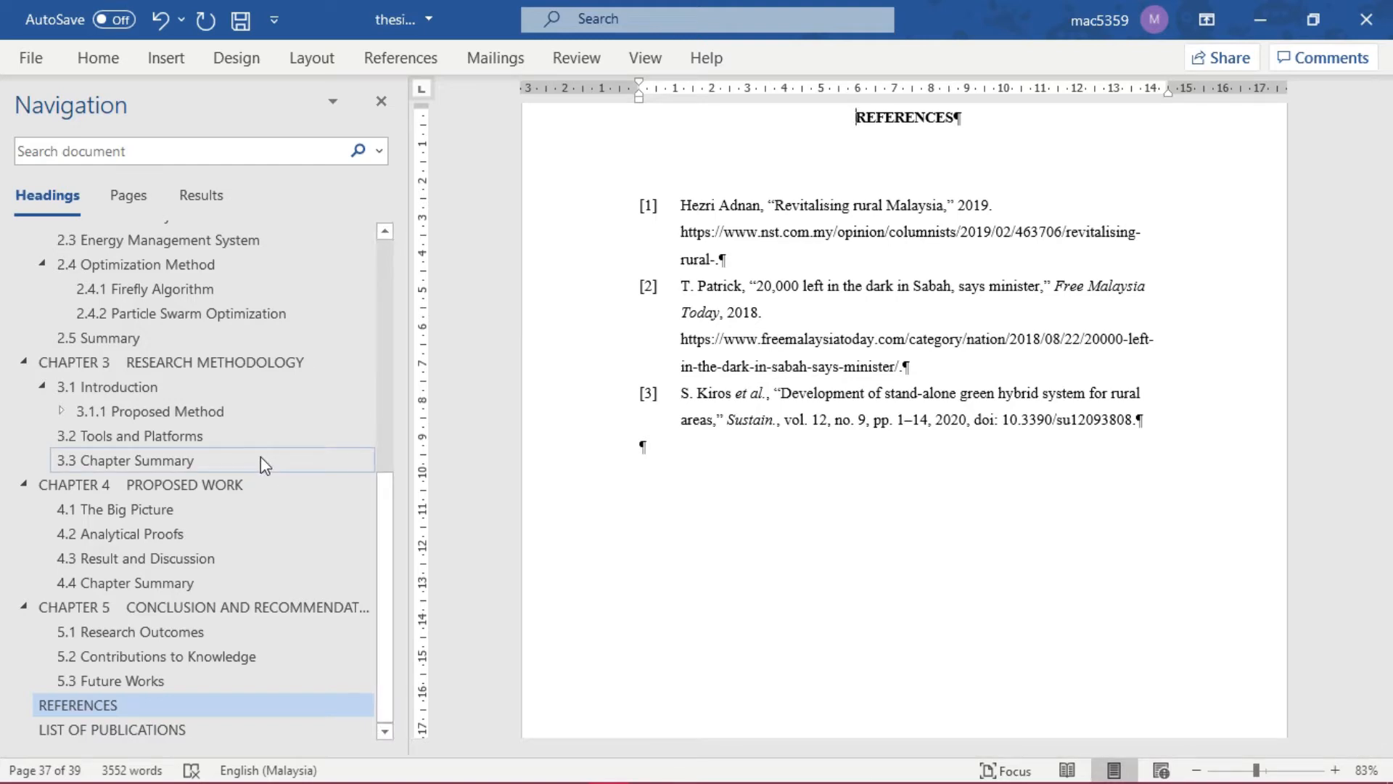
mouse_move(409, 535)
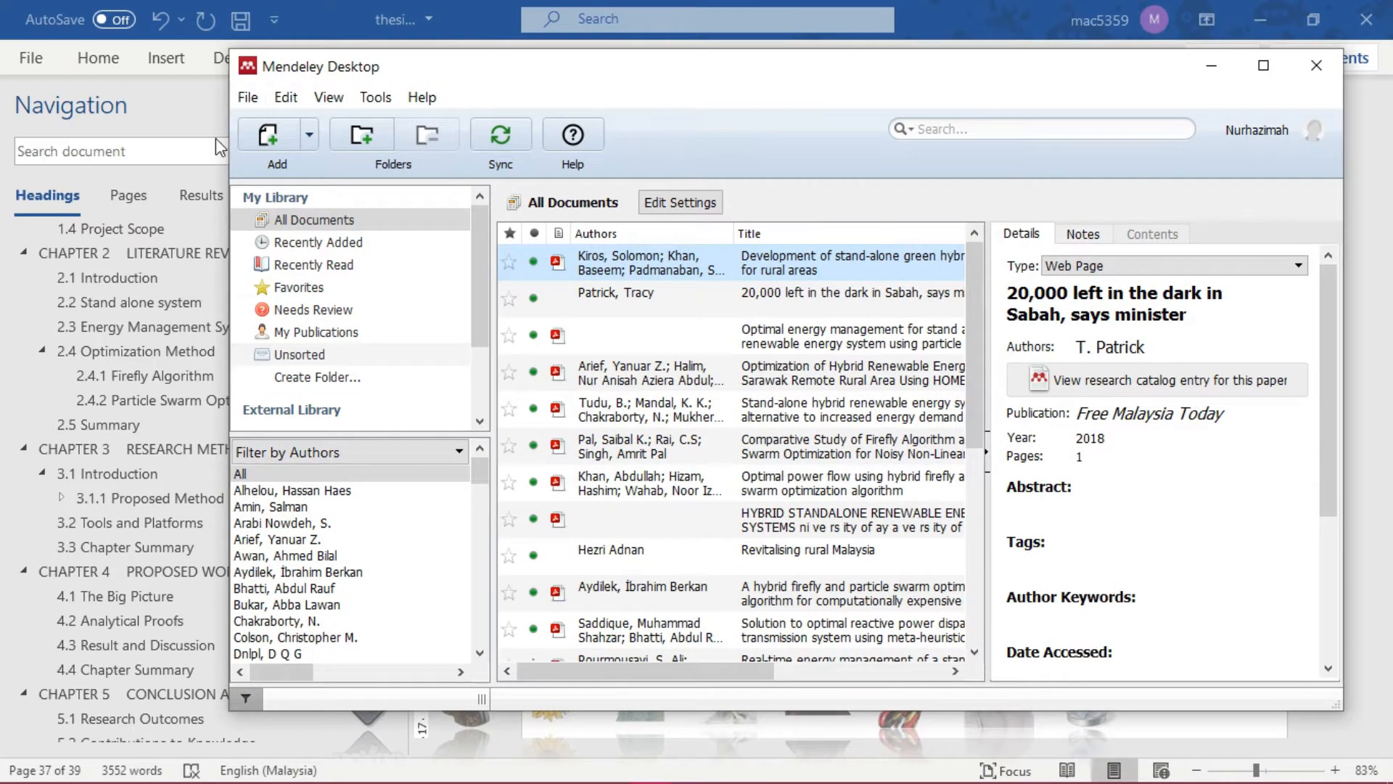
mouse_move(313, 142)
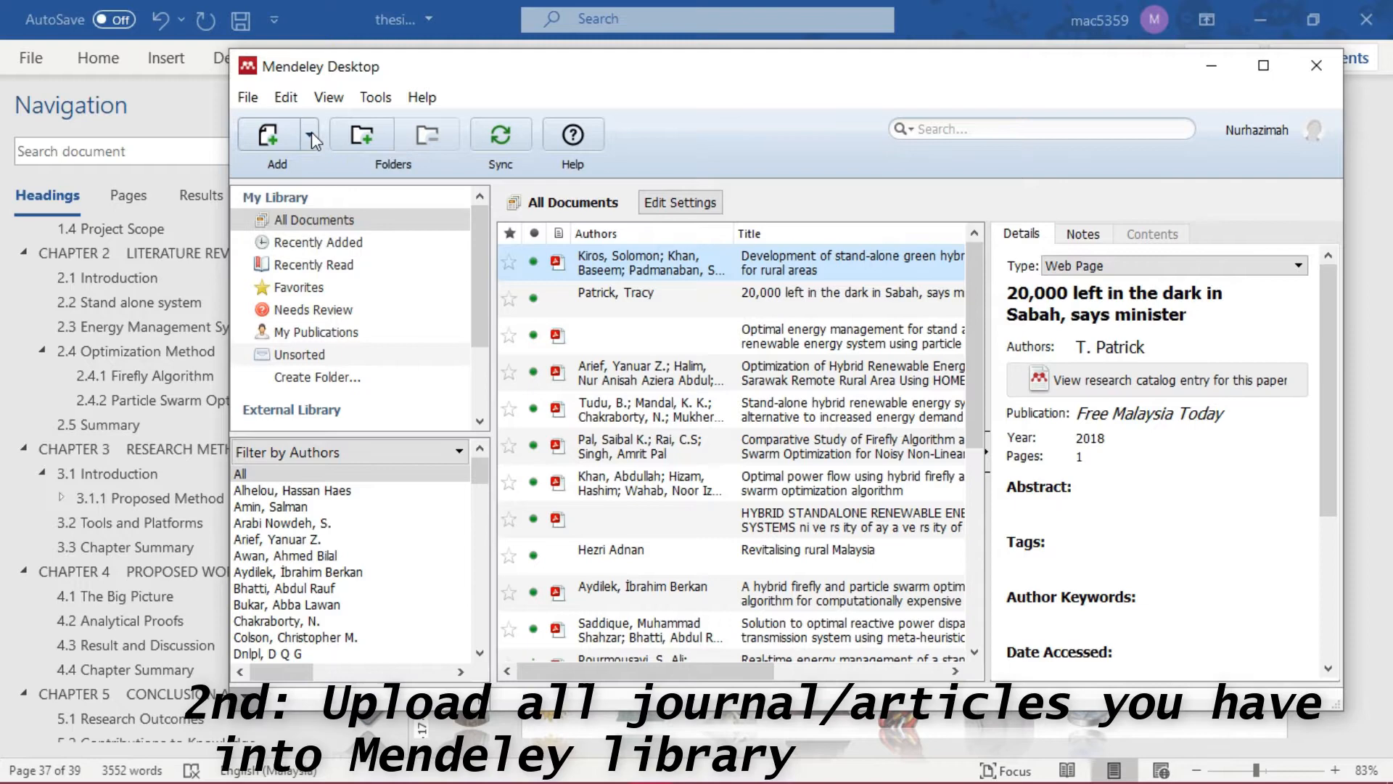
Review the Add options without choosing one, then minimize the Mendeley library window.
left_click(308, 133)
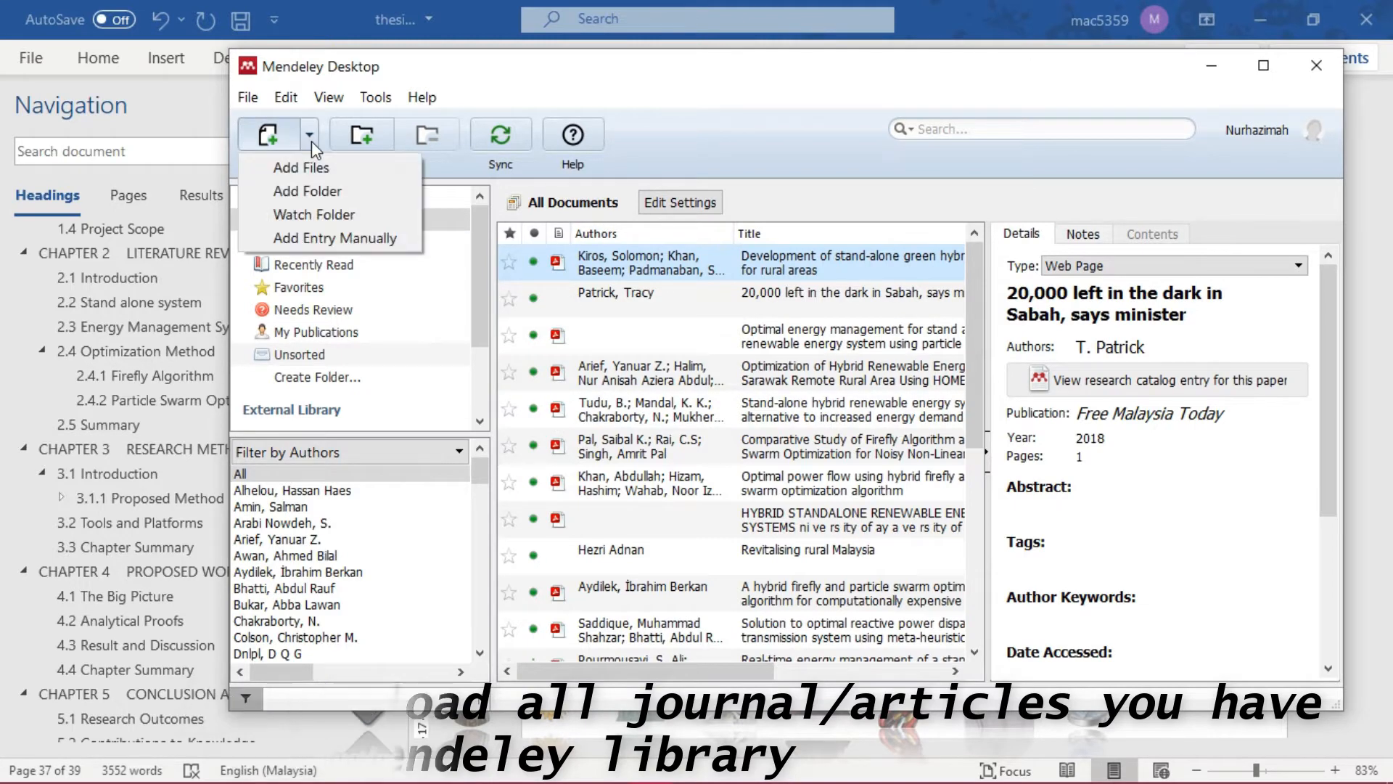
left_click(302, 168)
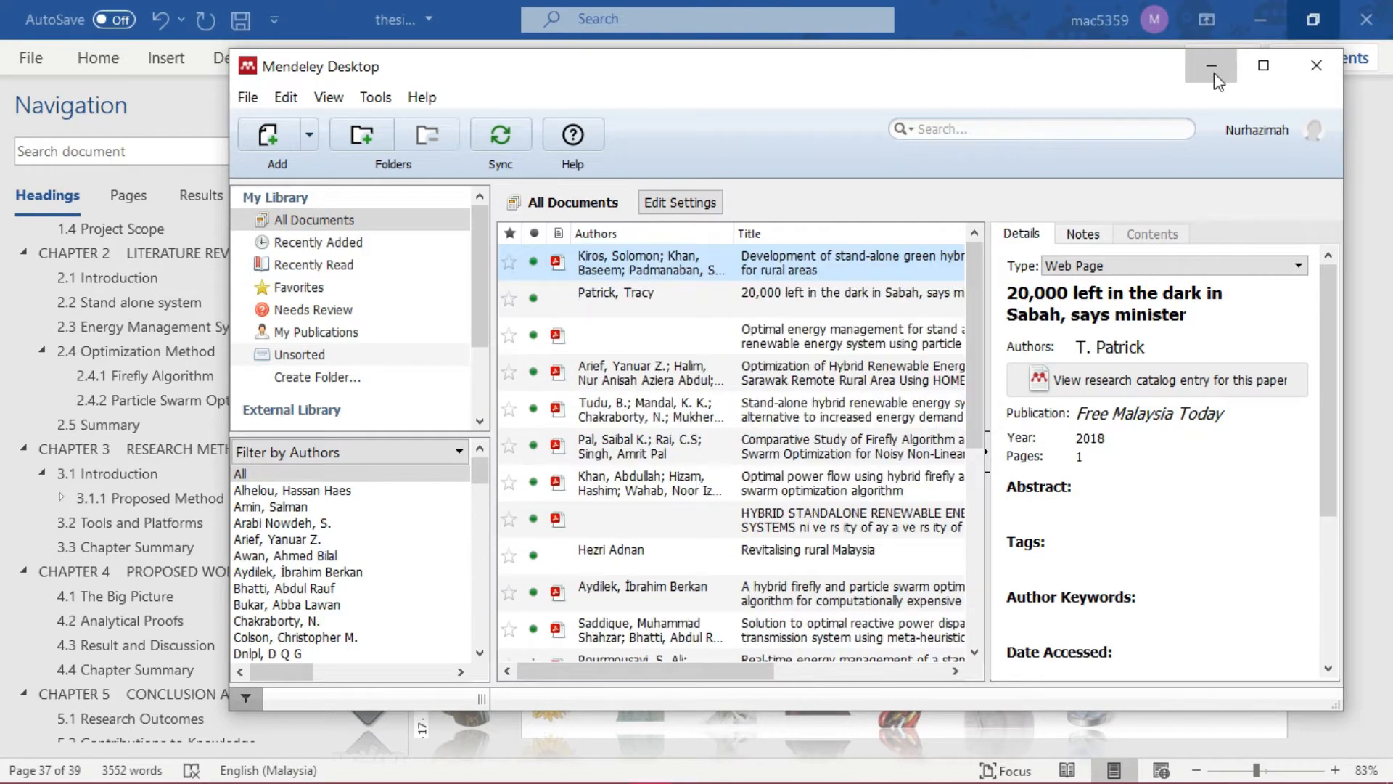
left_click(1209, 65)
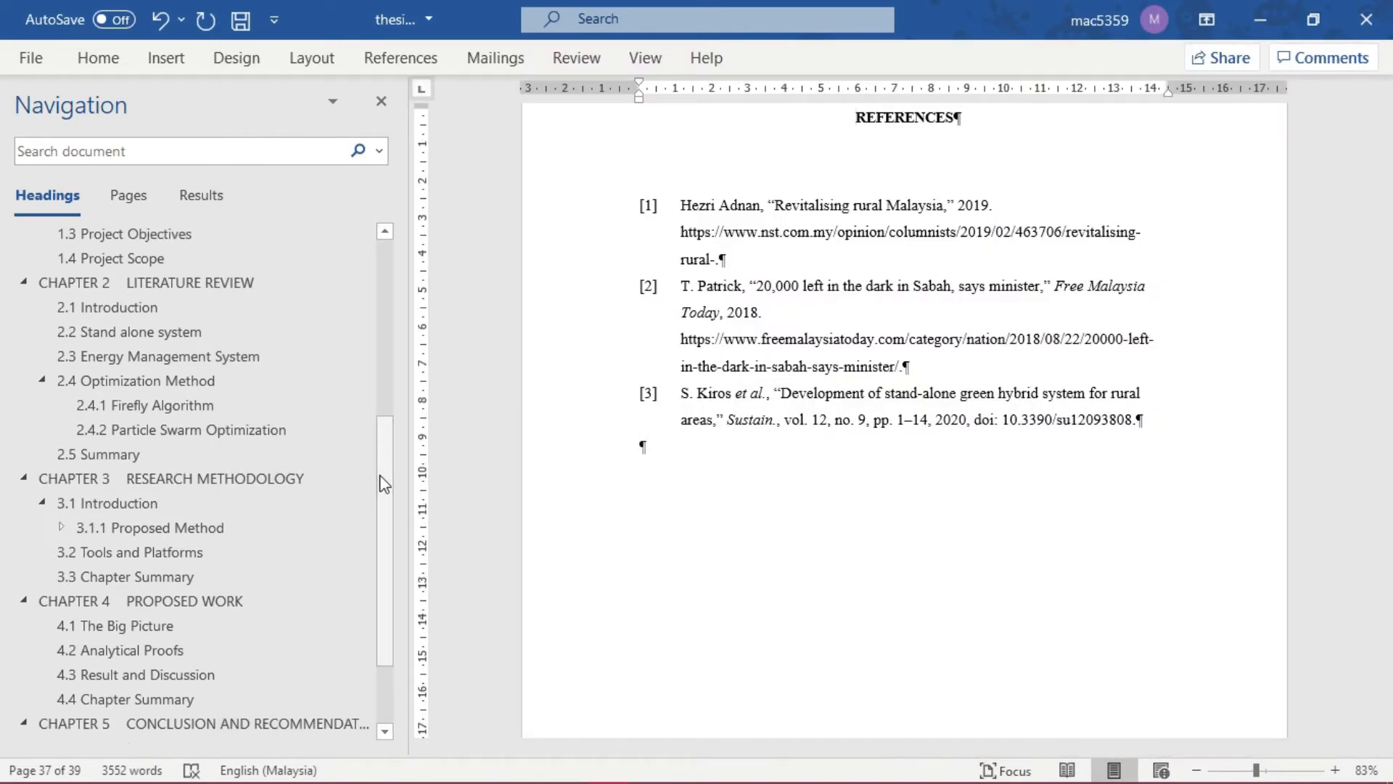
Jump to 1.1 Project Background via the Navigation pane and scroll into its cited paragraphs.
left_click(128, 334)
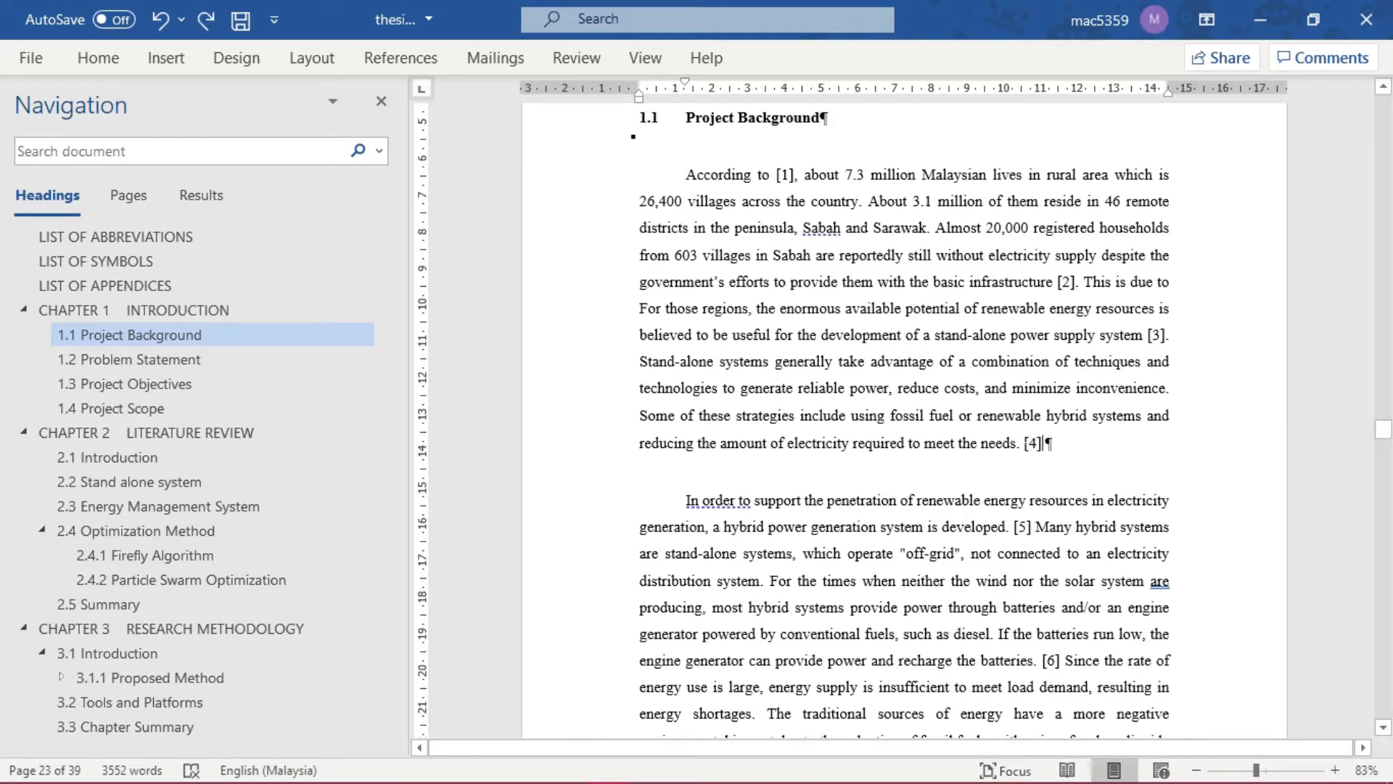
scroll("down", 3)
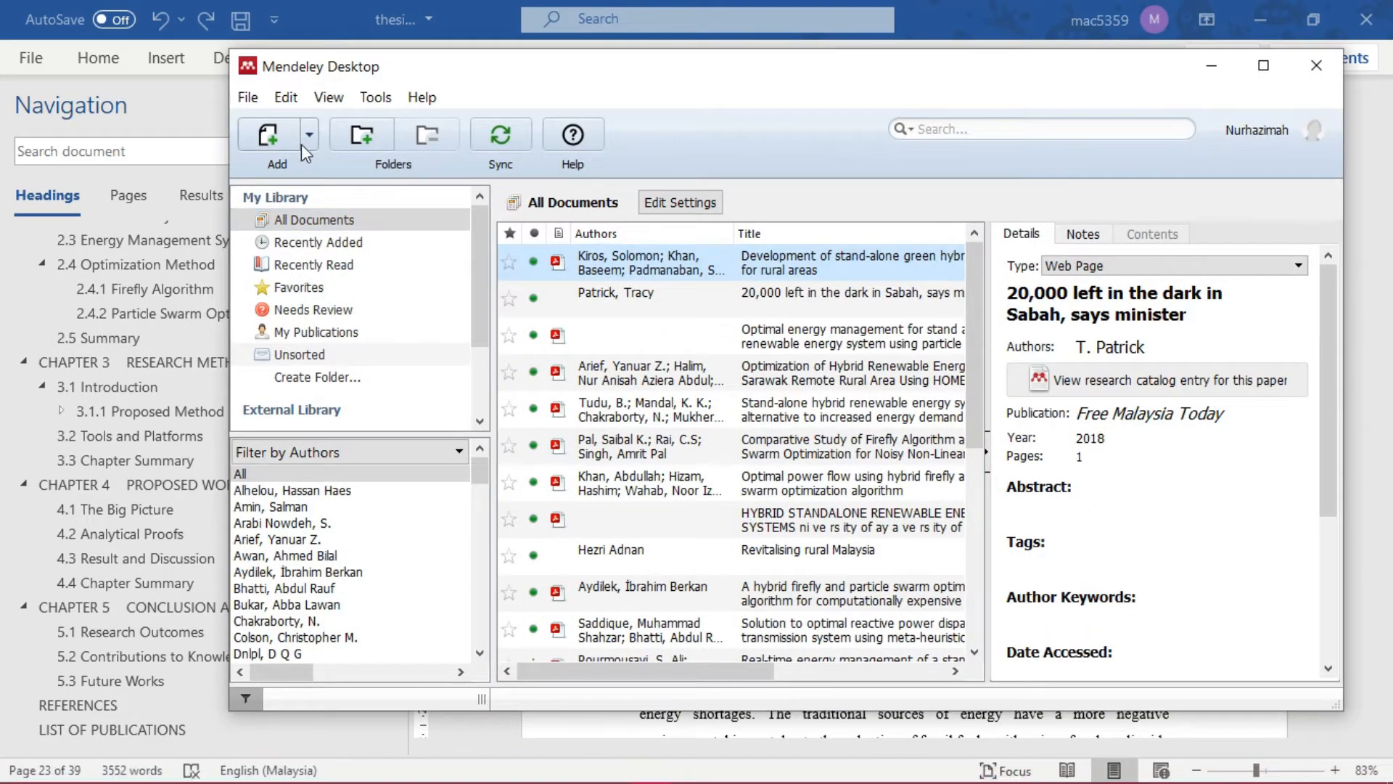
Save a manual Web Page entry titled 'Off-Grid or Stand-alone Hybrid Renewable Energy System'.
left_click(279, 135)
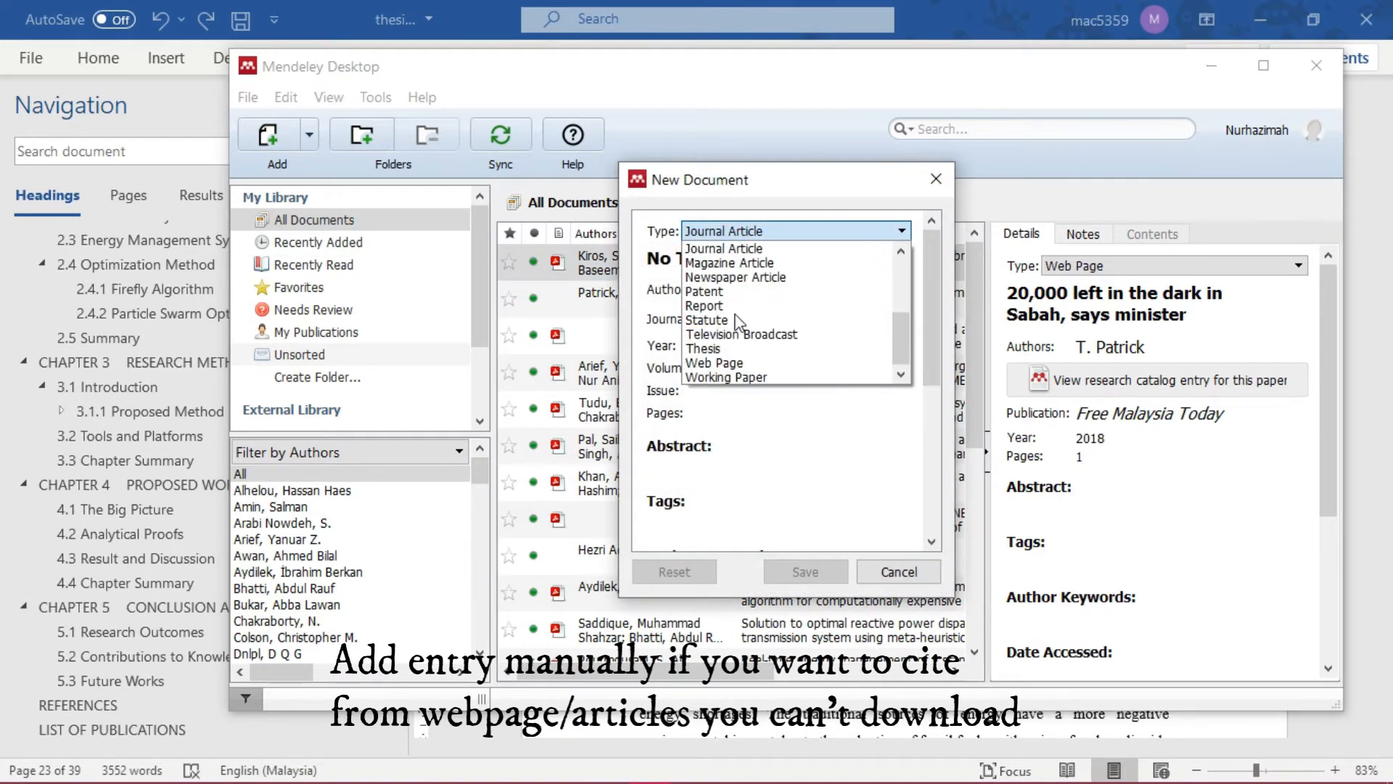
left_click(714, 363)
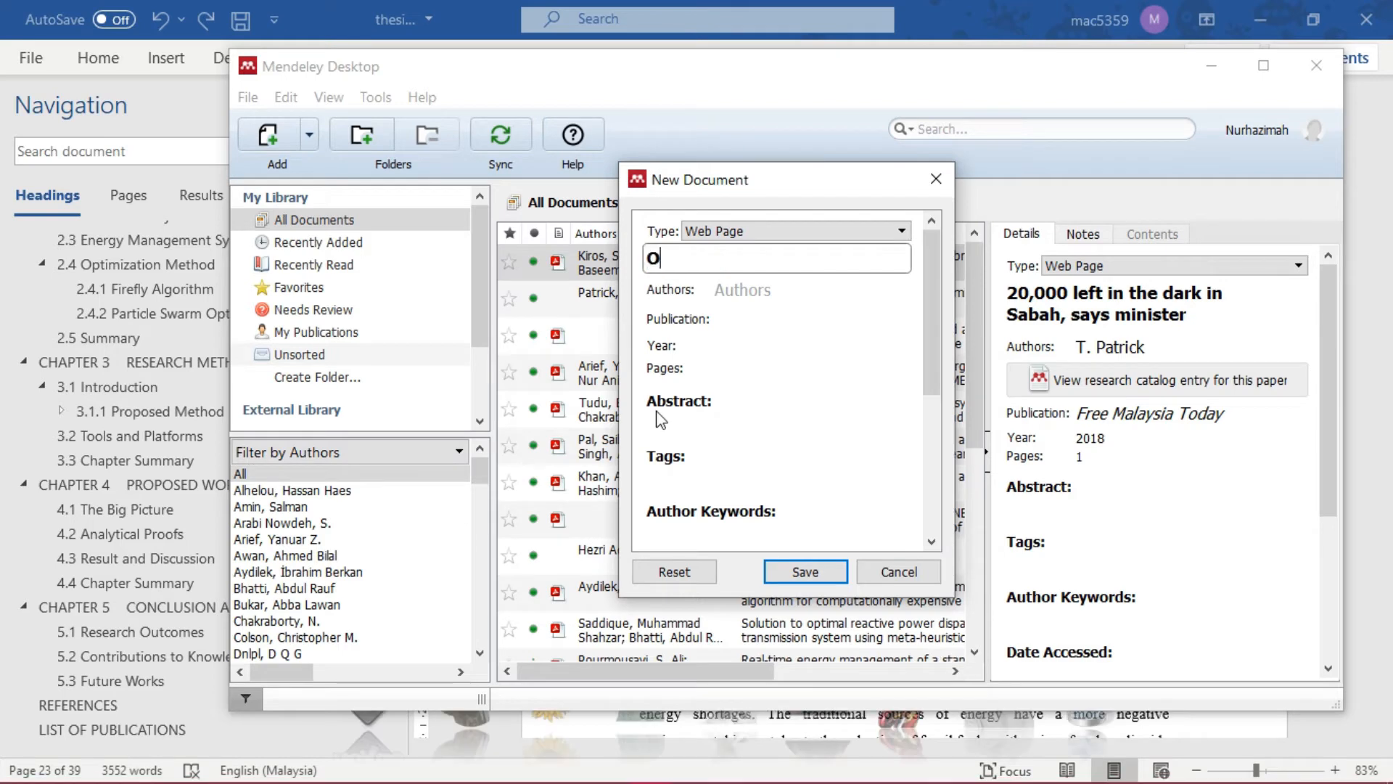
type("Off-Grid or Stand-alone Hybrid Renewable Energy System")
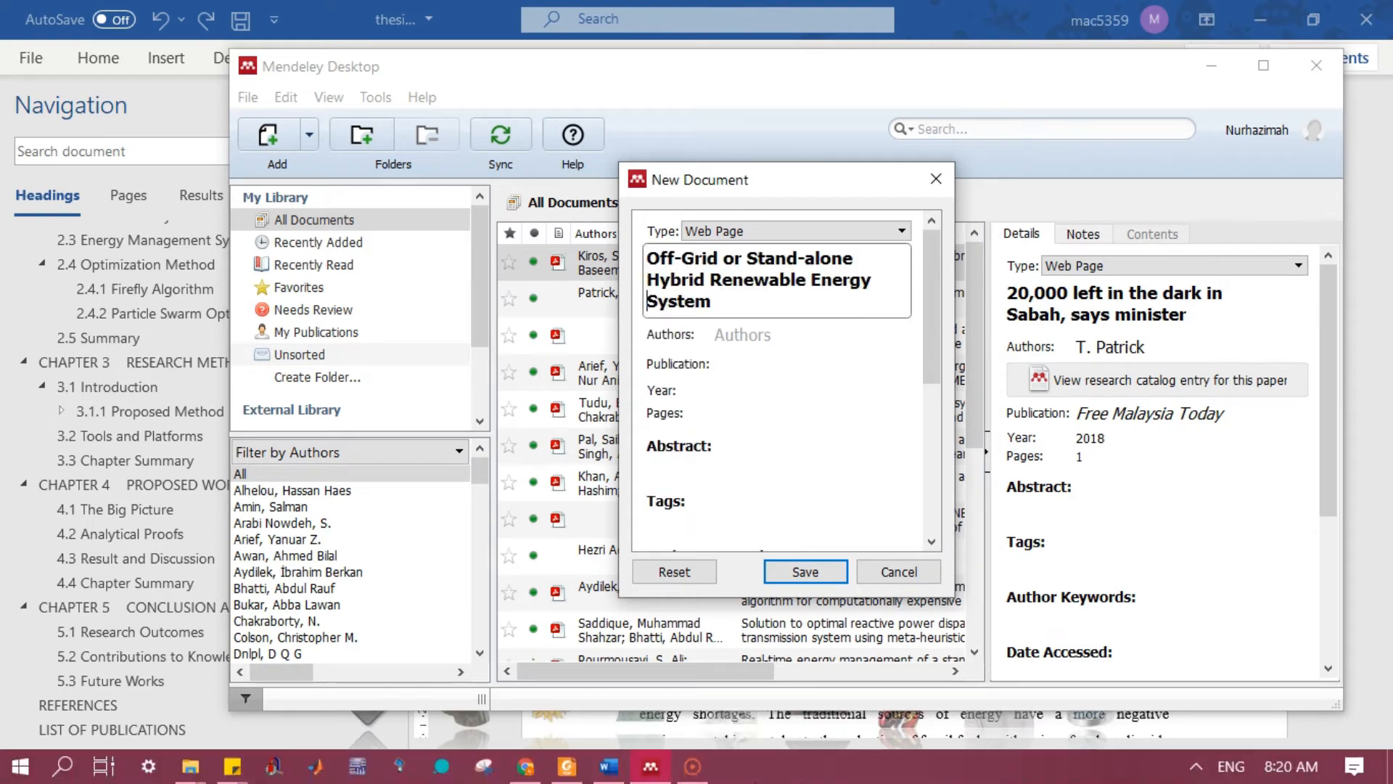
left_click(802, 572)
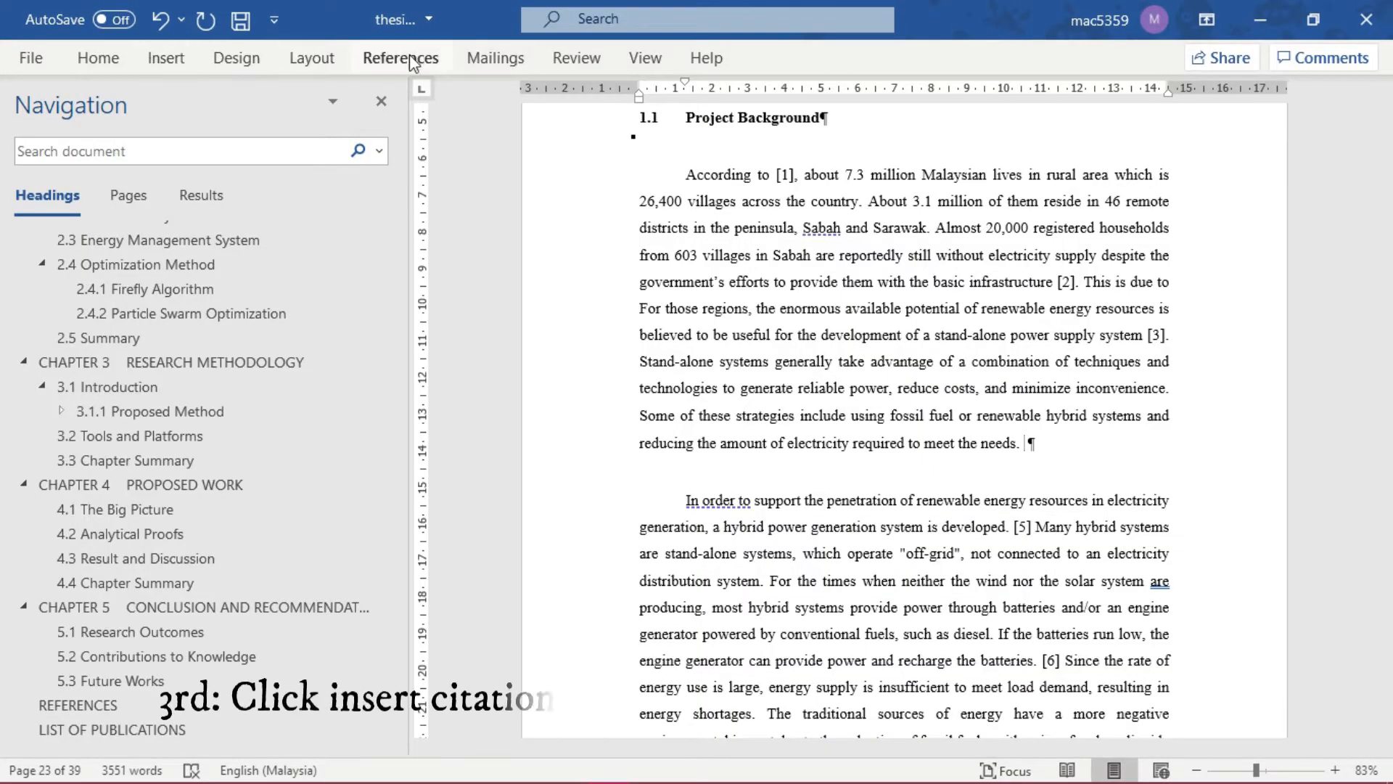
Insert a Mendeley citation for the 'Off' entry, giving [4] at the first paragraph's end.
left_click(400, 58)
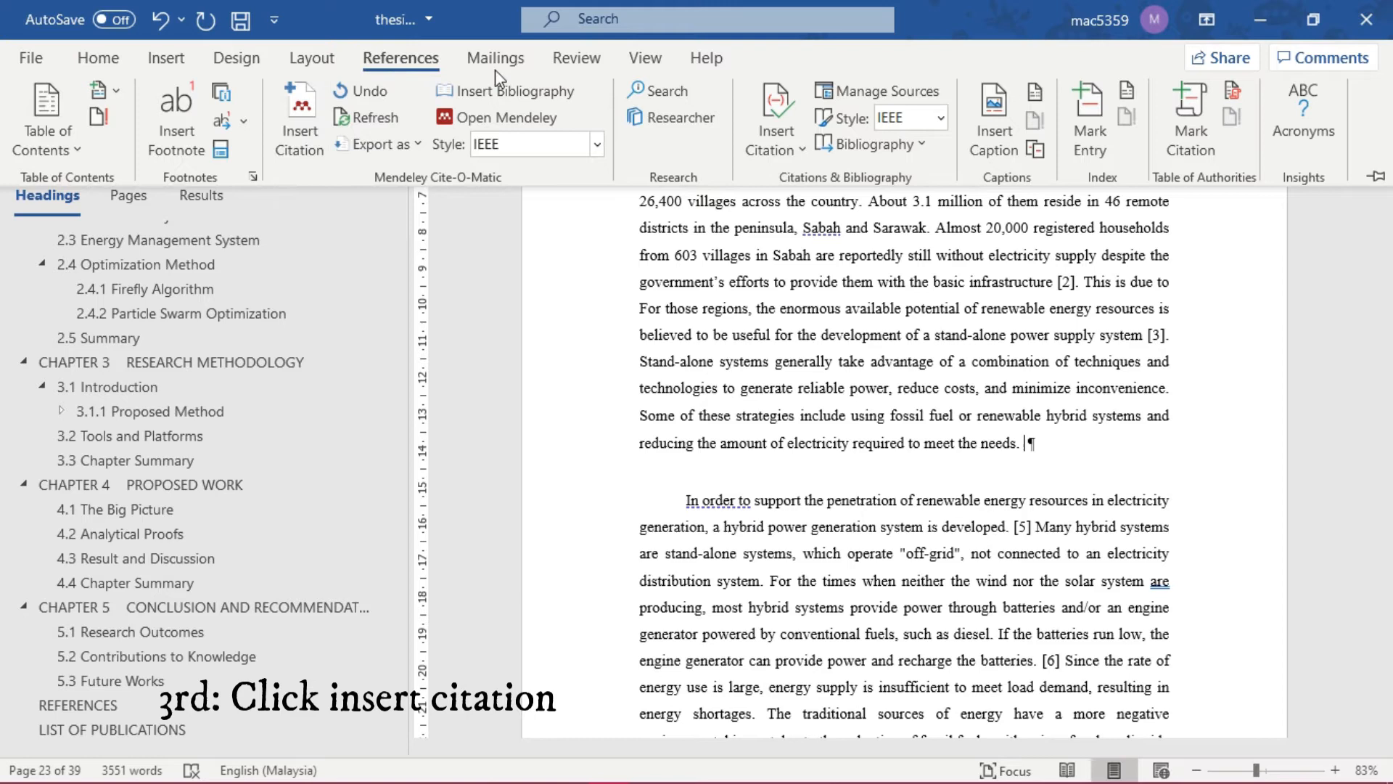
left_click(299, 120)
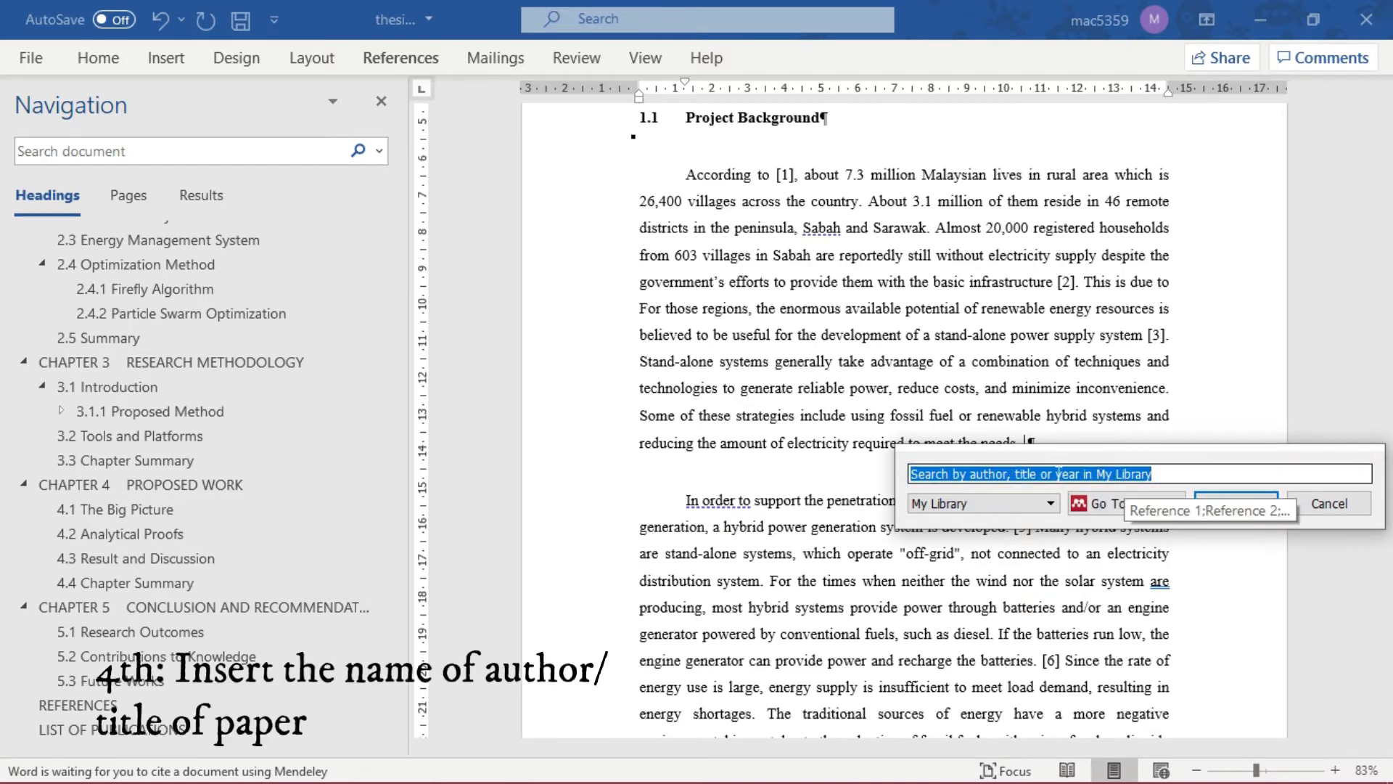
type("Off")
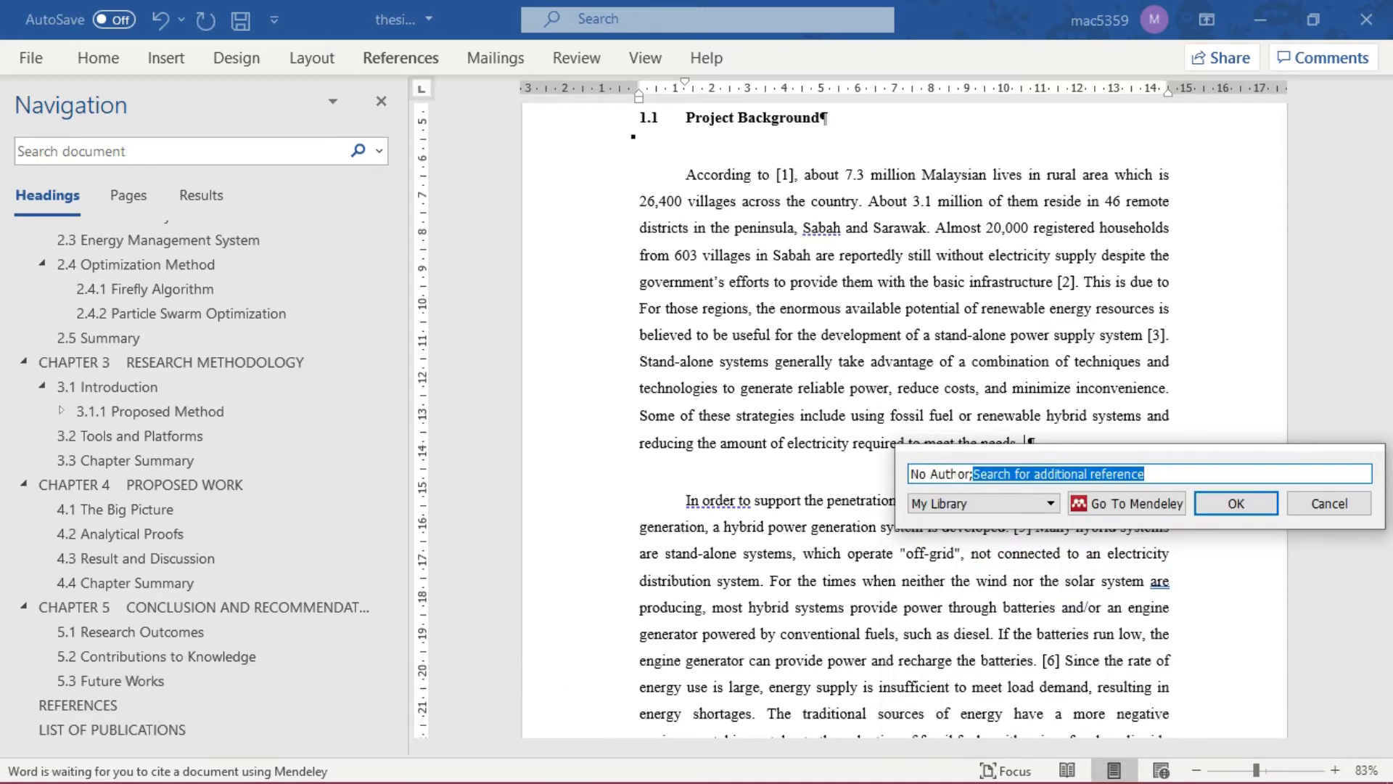
left_click(1234, 504)
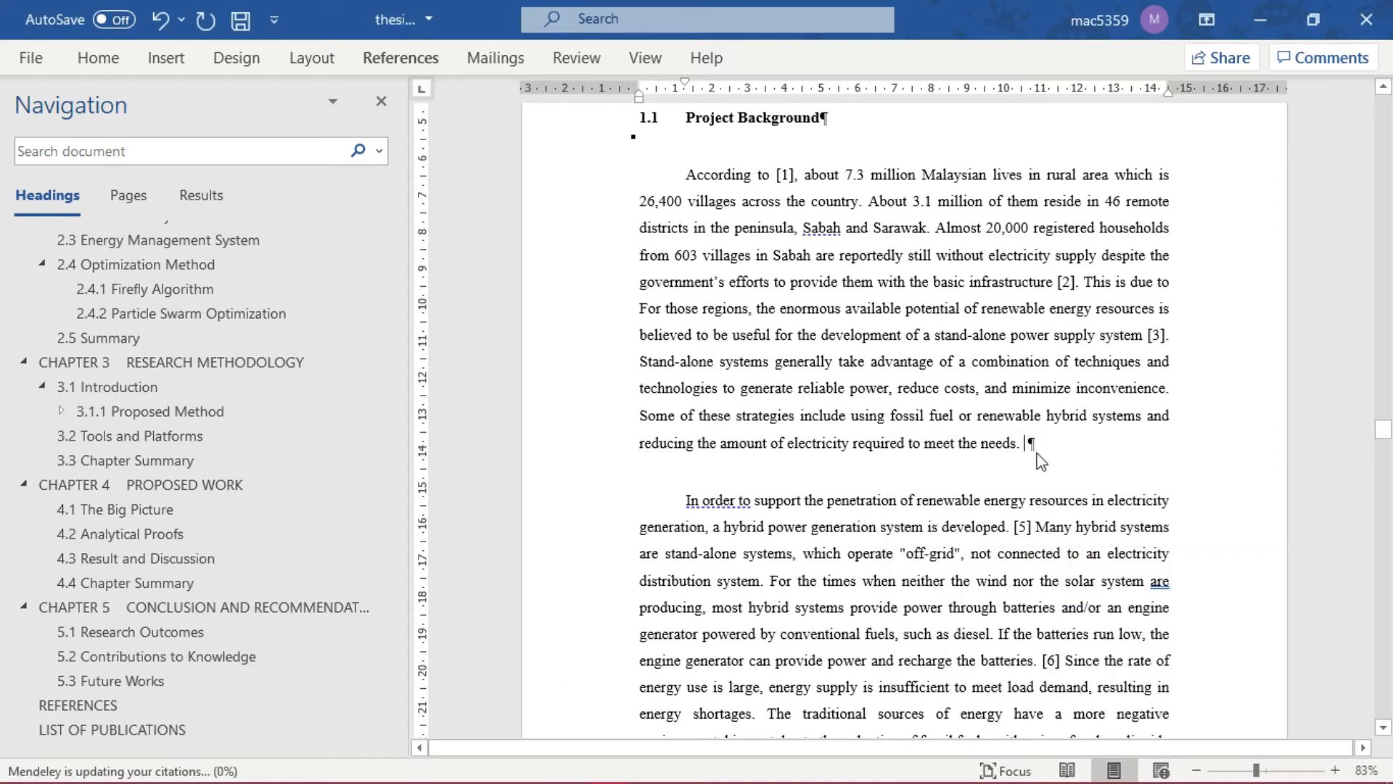
type("[4]")
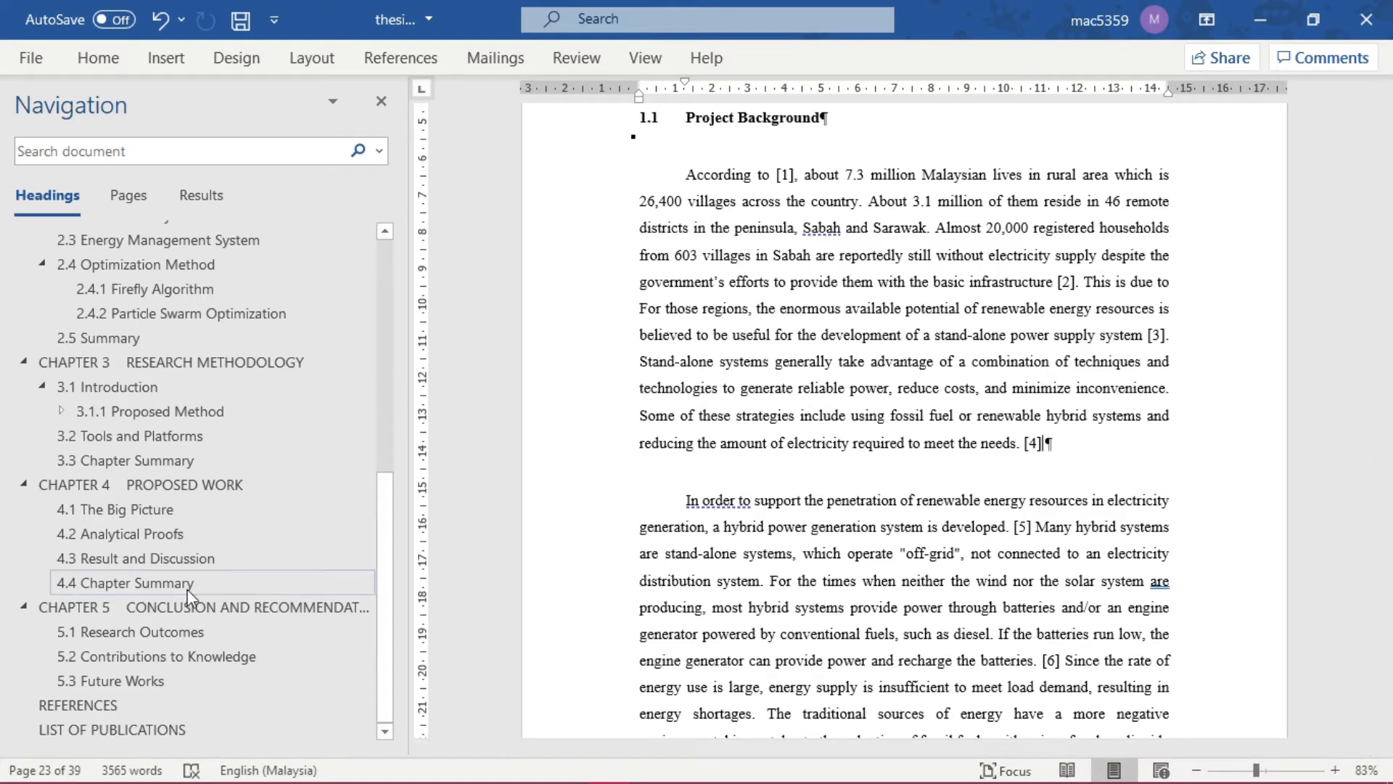
Jump to REFERENCES to confirm entry [4], the Off-Grid hybrid energy web page, is listed.
left_click(78, 706)
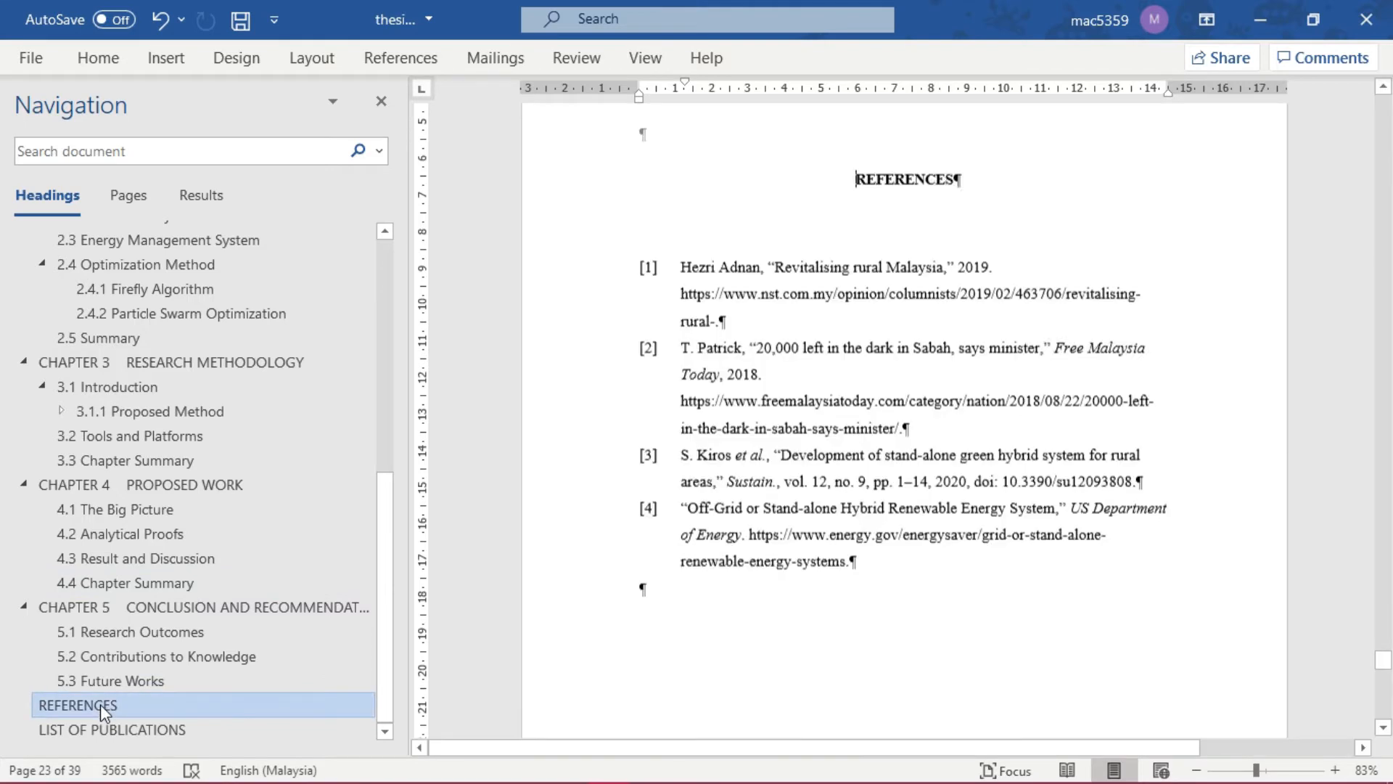
left_click(77, 705)
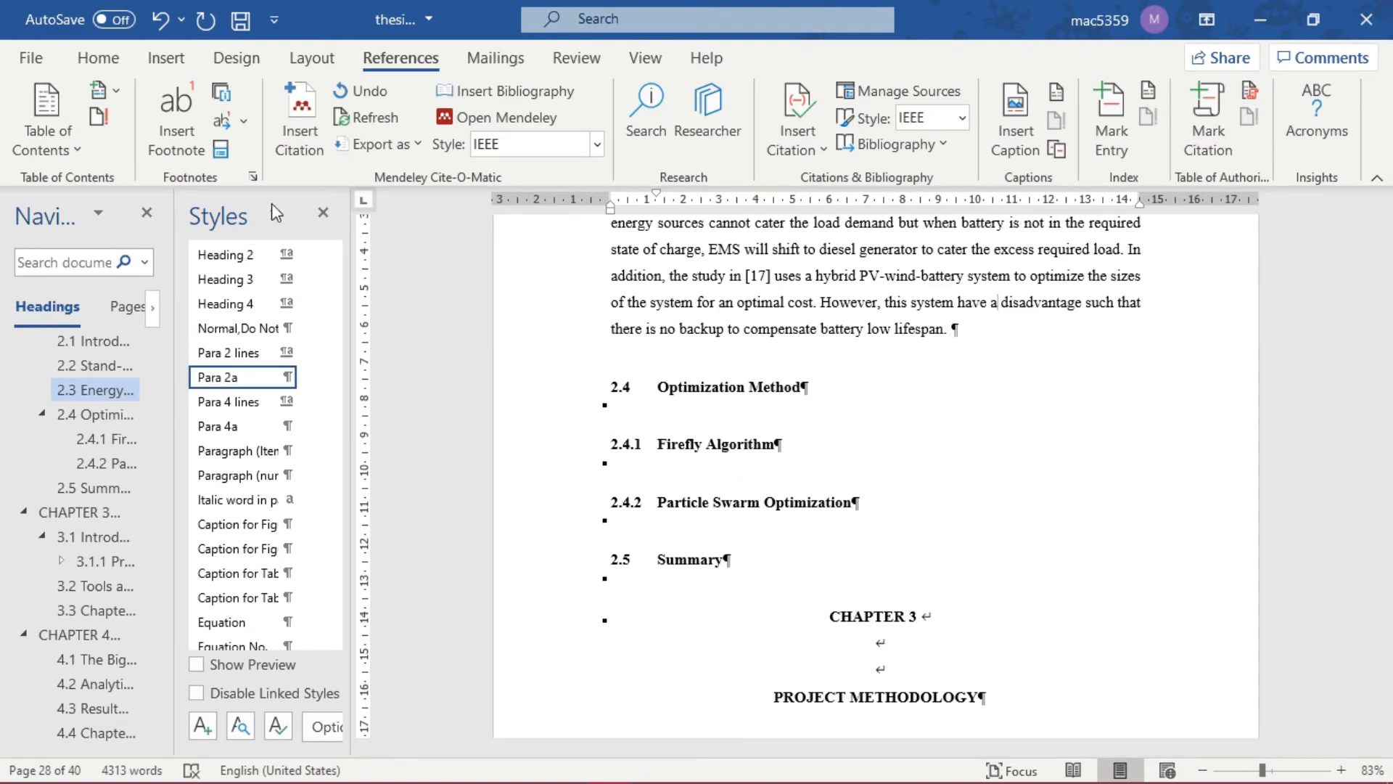
scroll("up", 3)
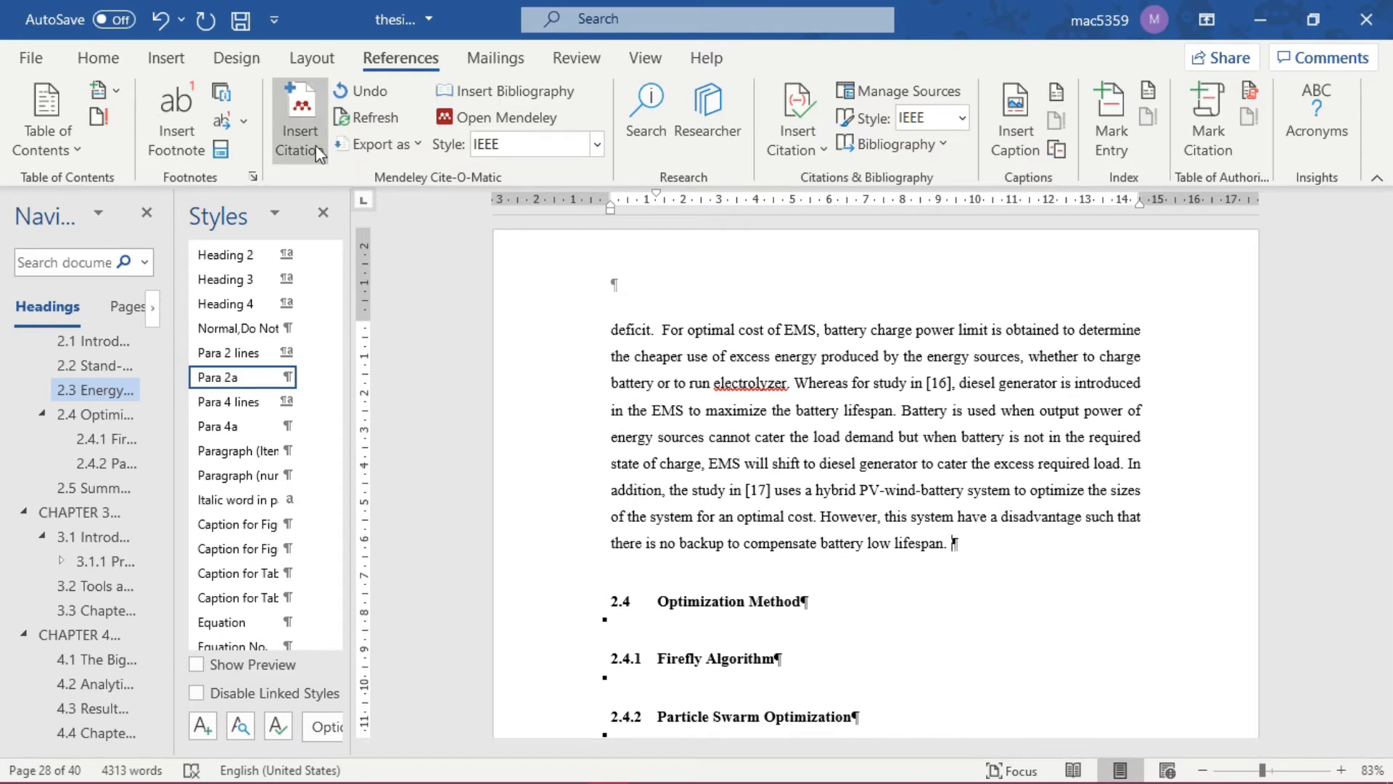
left_click(299, 117)
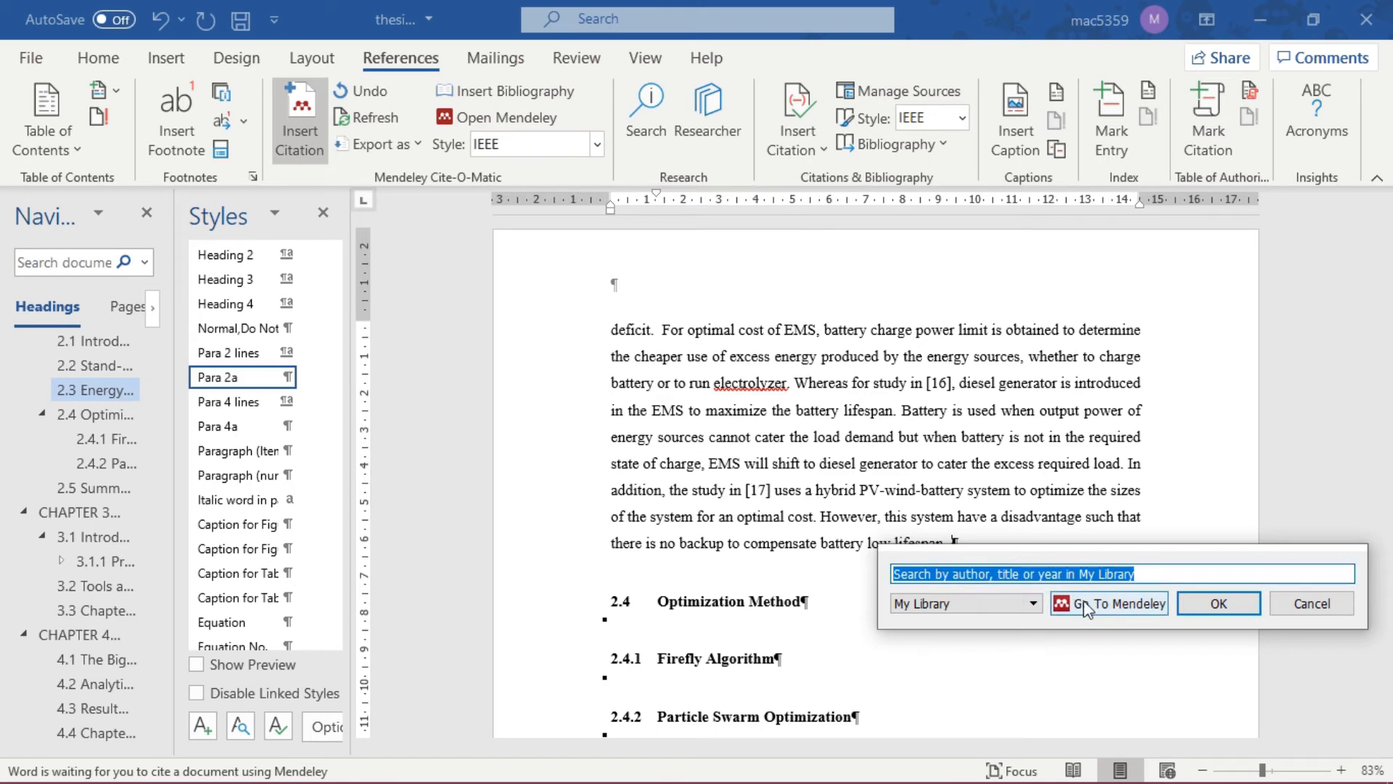
left_click(1109, 604)
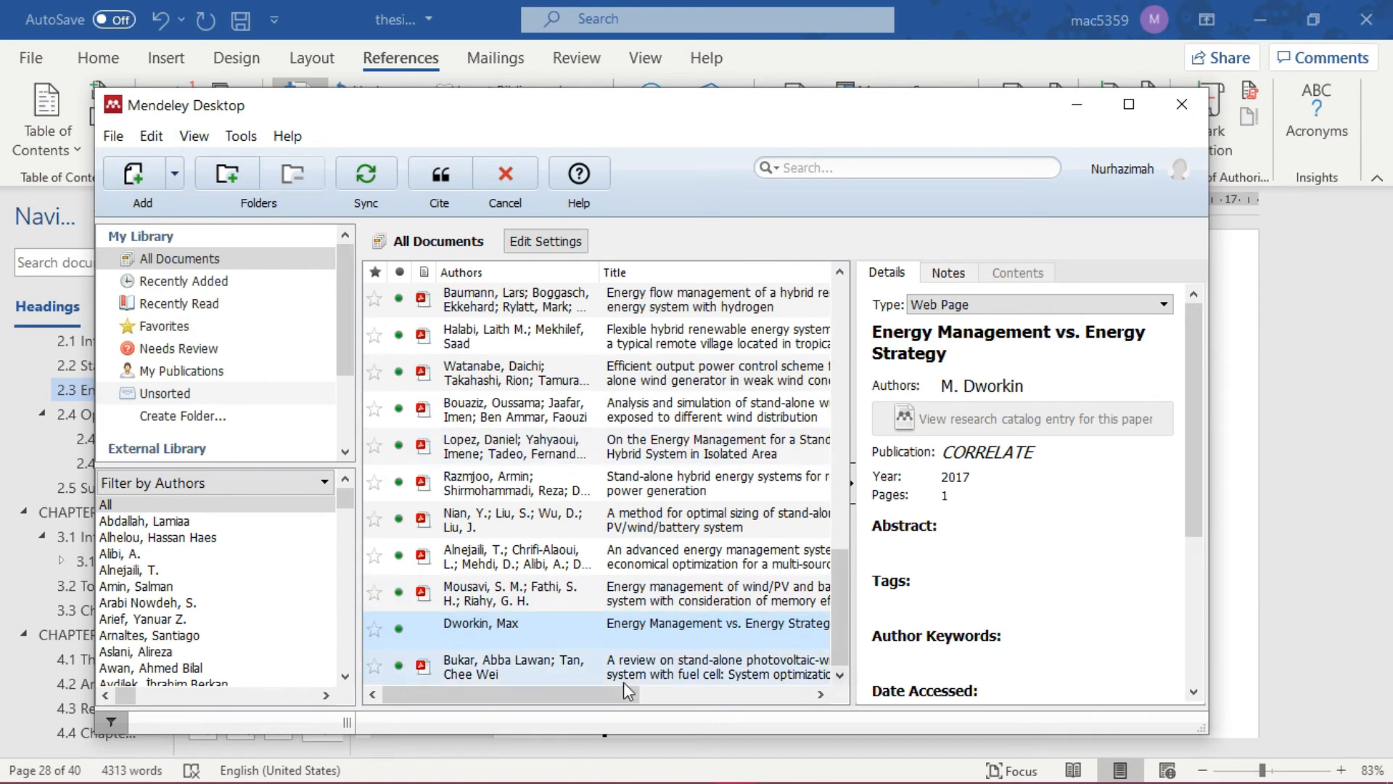
mouse_move(1105, 128)
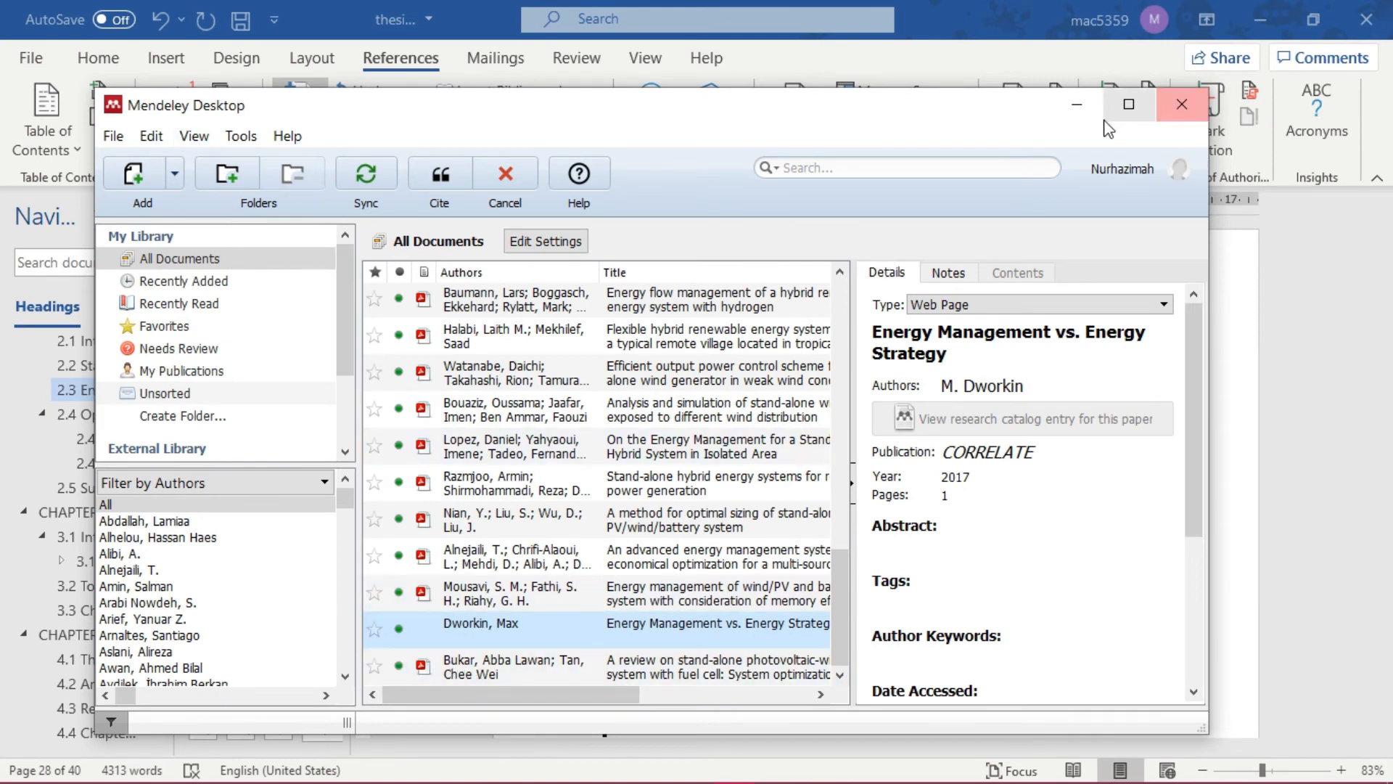
left_click(1182, 104)
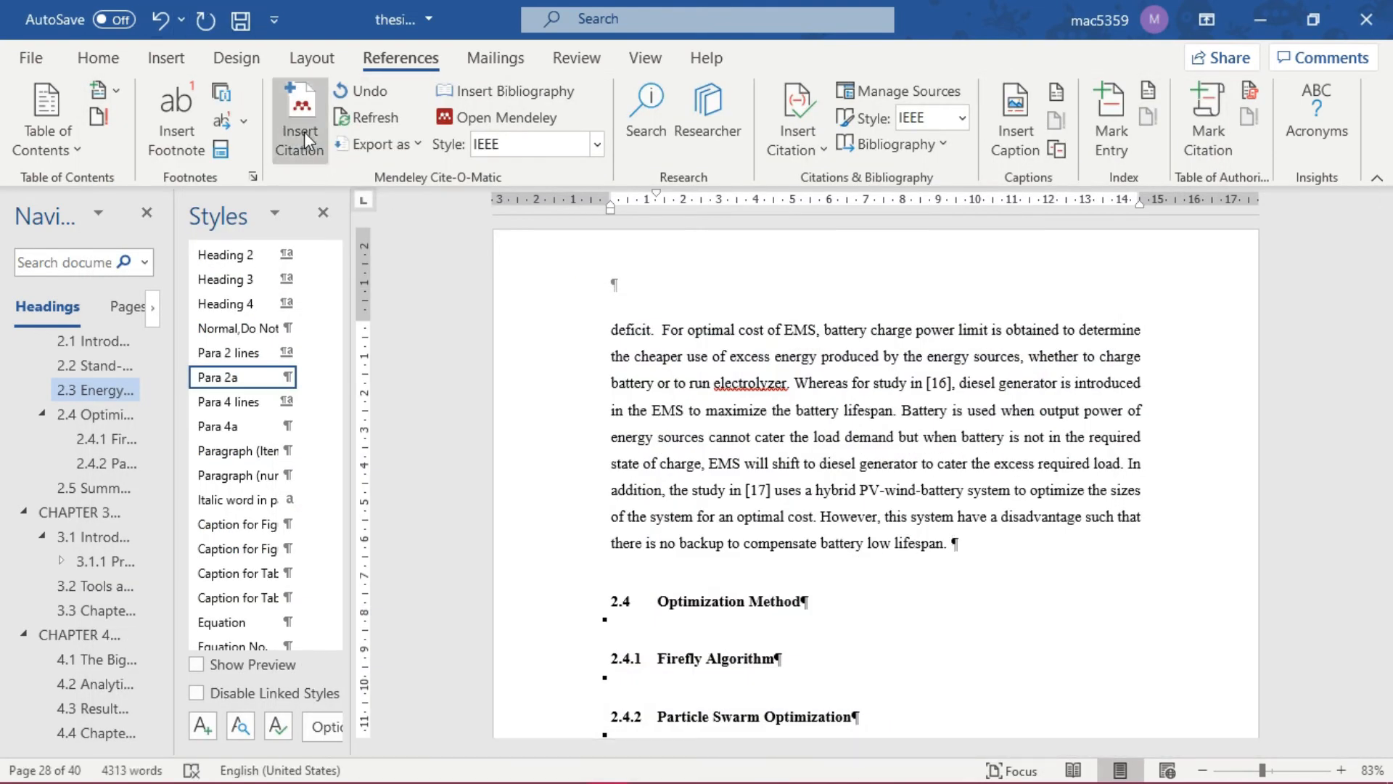
Insert the 2019 photovoltaic-wind review ('Buka') as citation [18] ending the battery lifespan paragraph.
left_click(299, 120)
type("Buka")
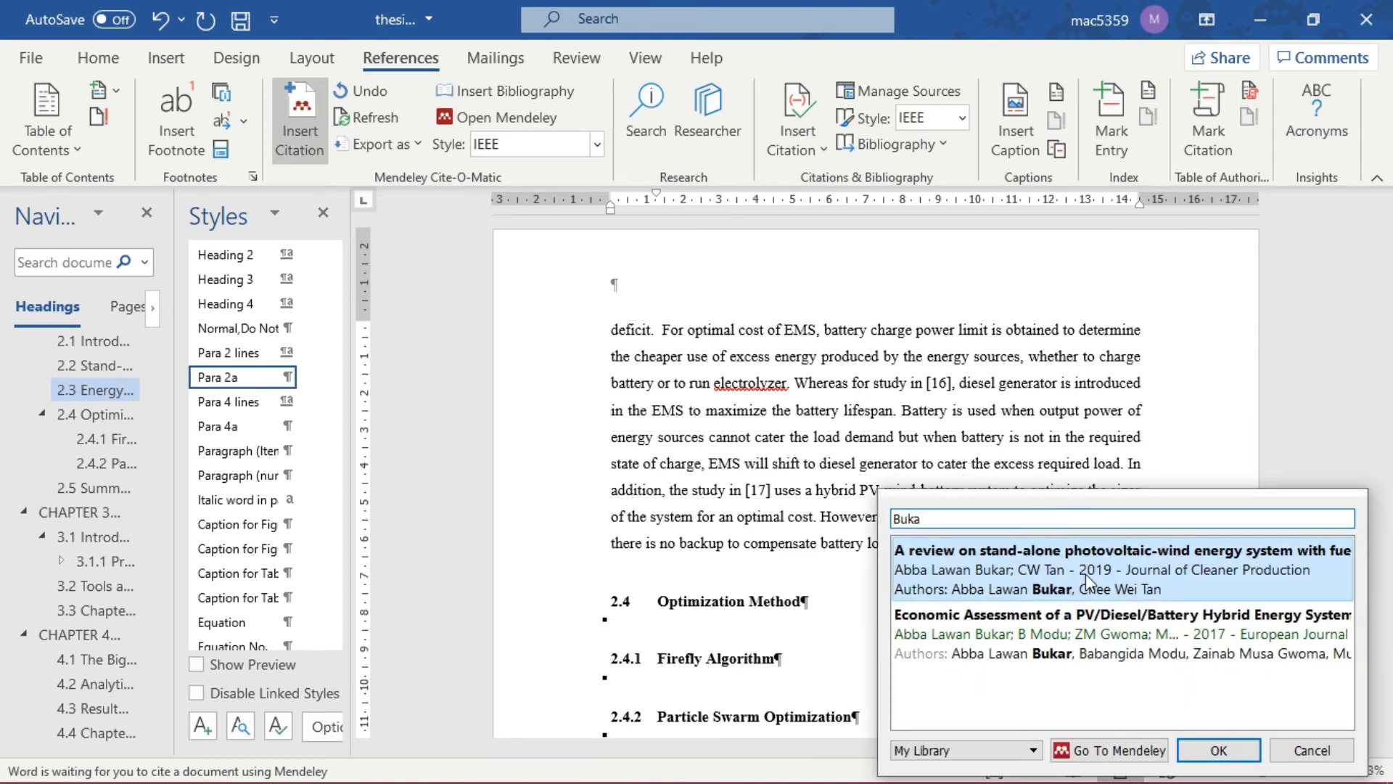
left_click(1218, 750)
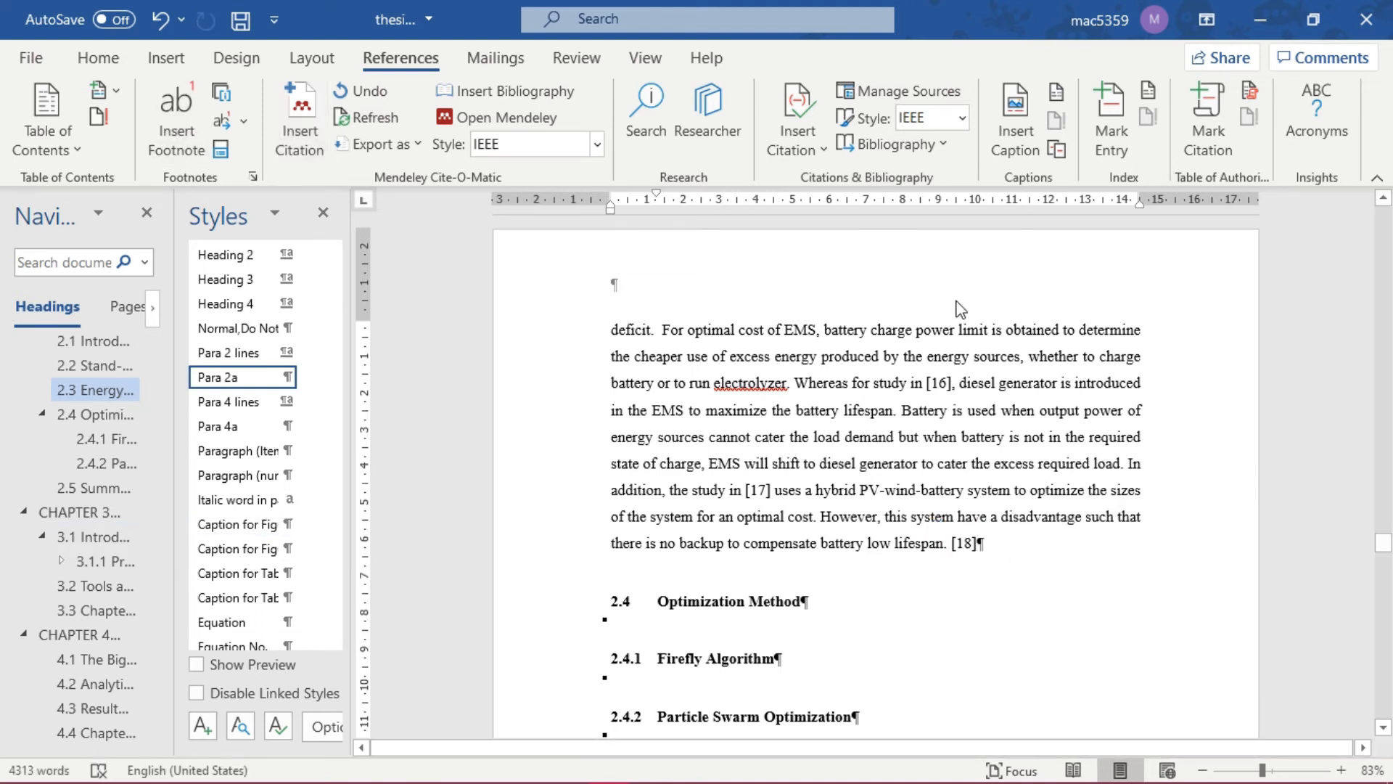
scroll("down", 3)
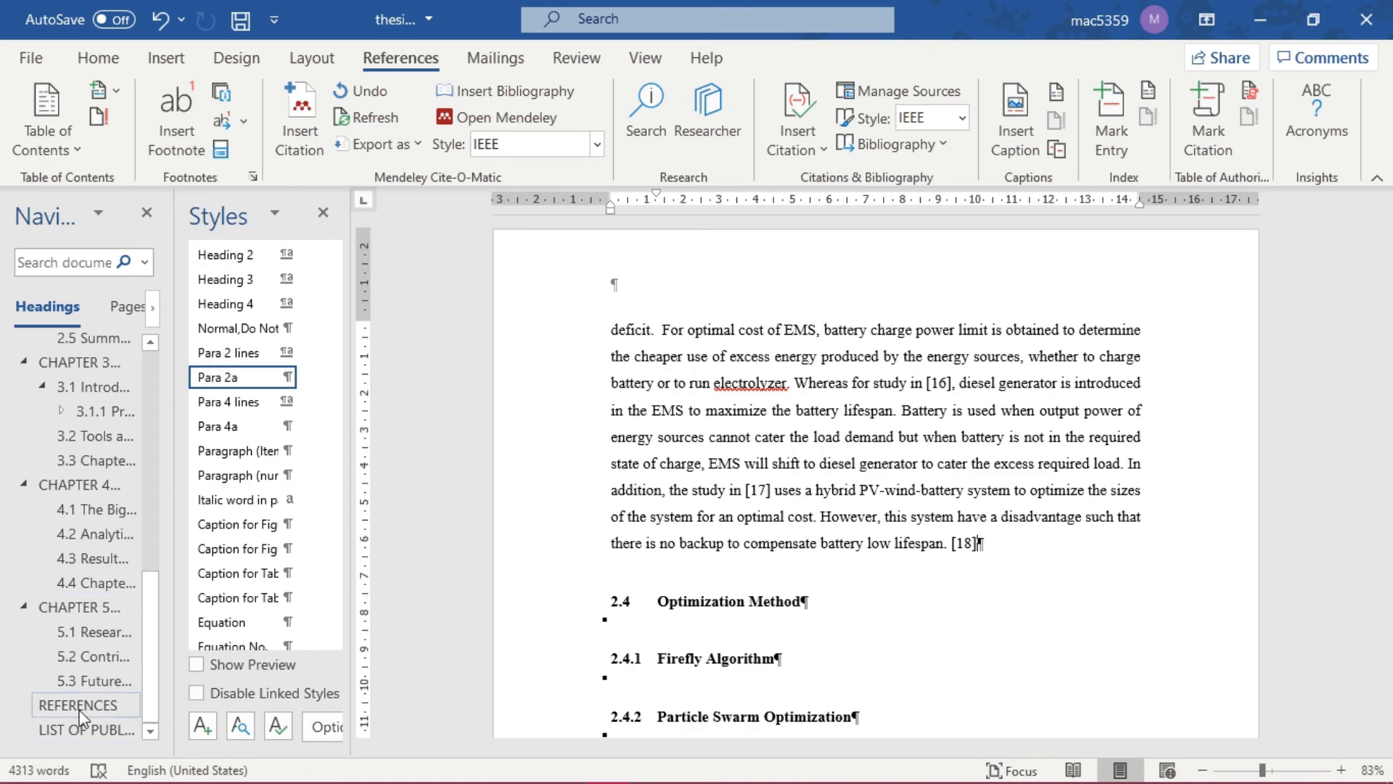
Scroll through the updated REFERENCES list down to entry [17] and Appendix C.
left_click(79, 705)
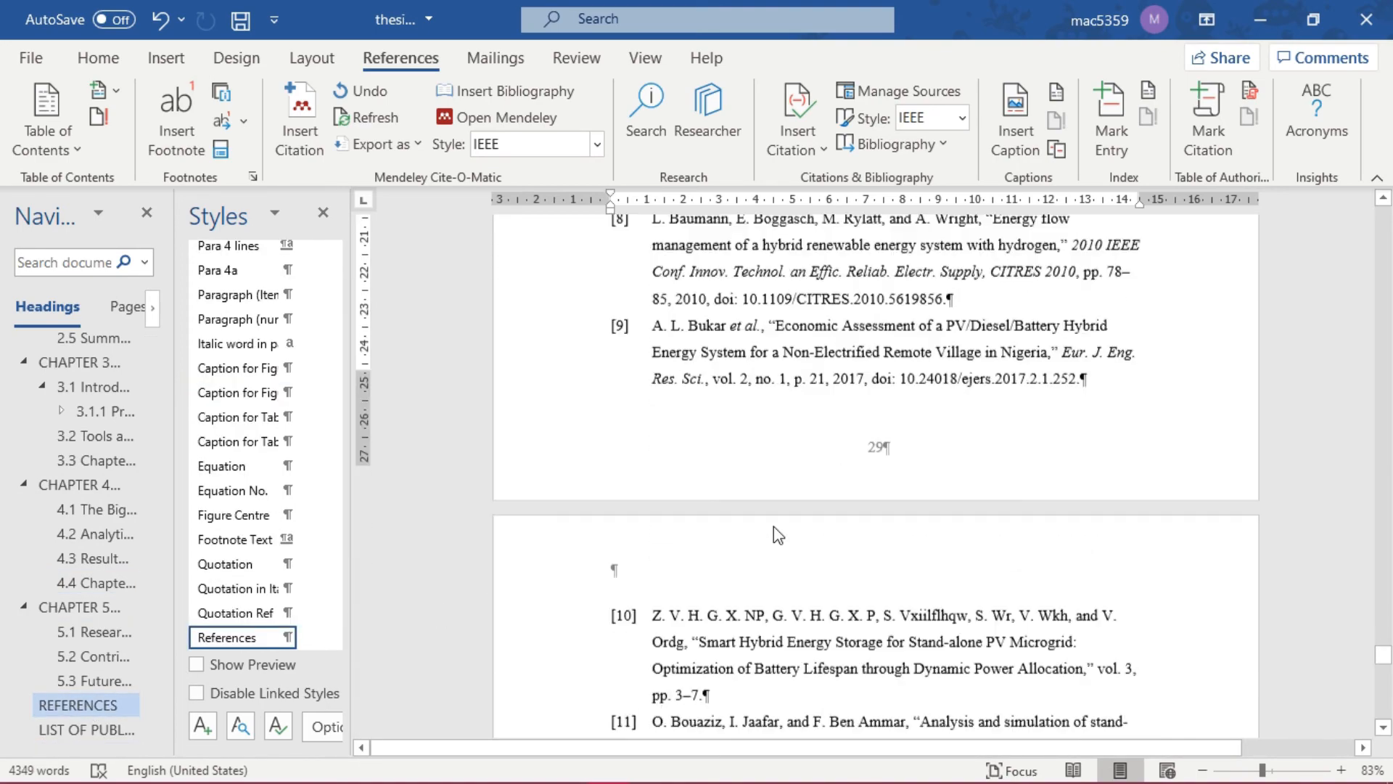
scroll("down", 3)
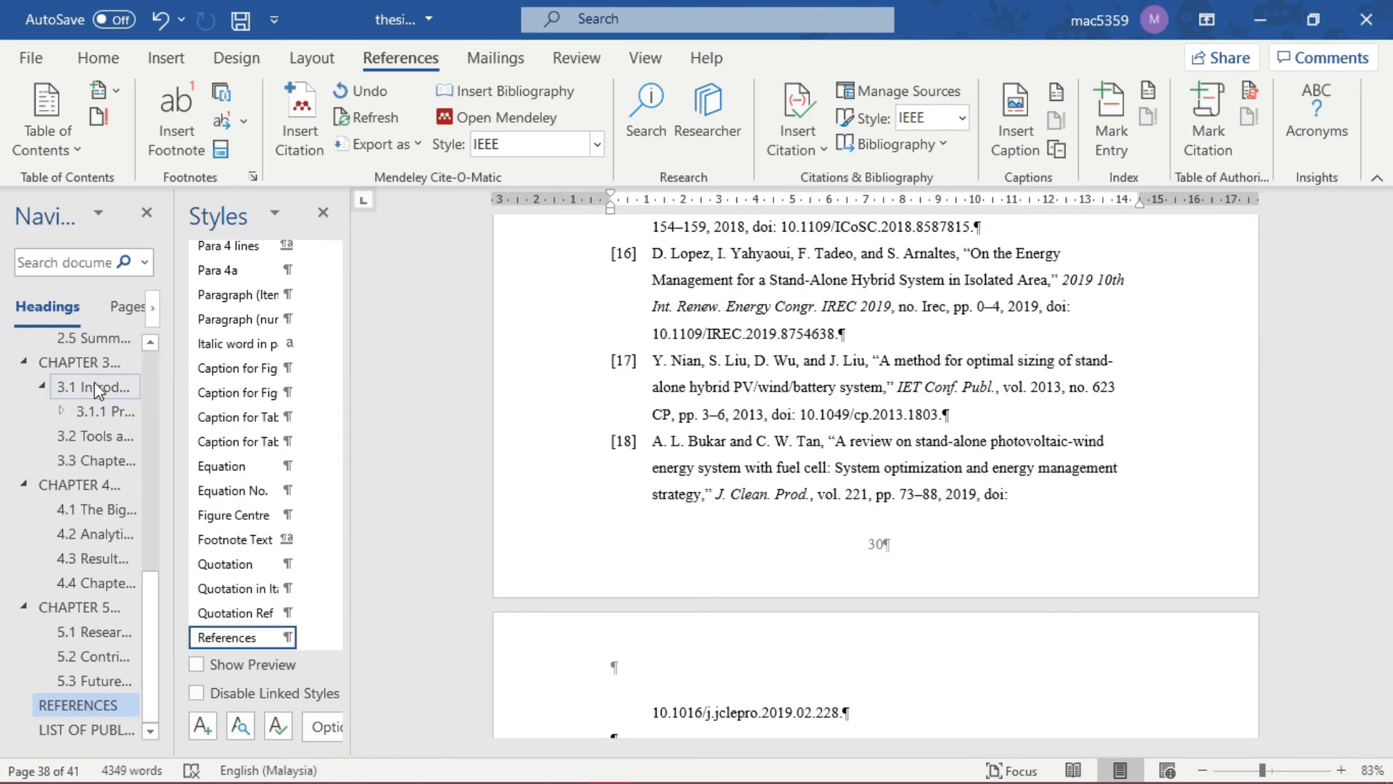
scroll("up", 3)
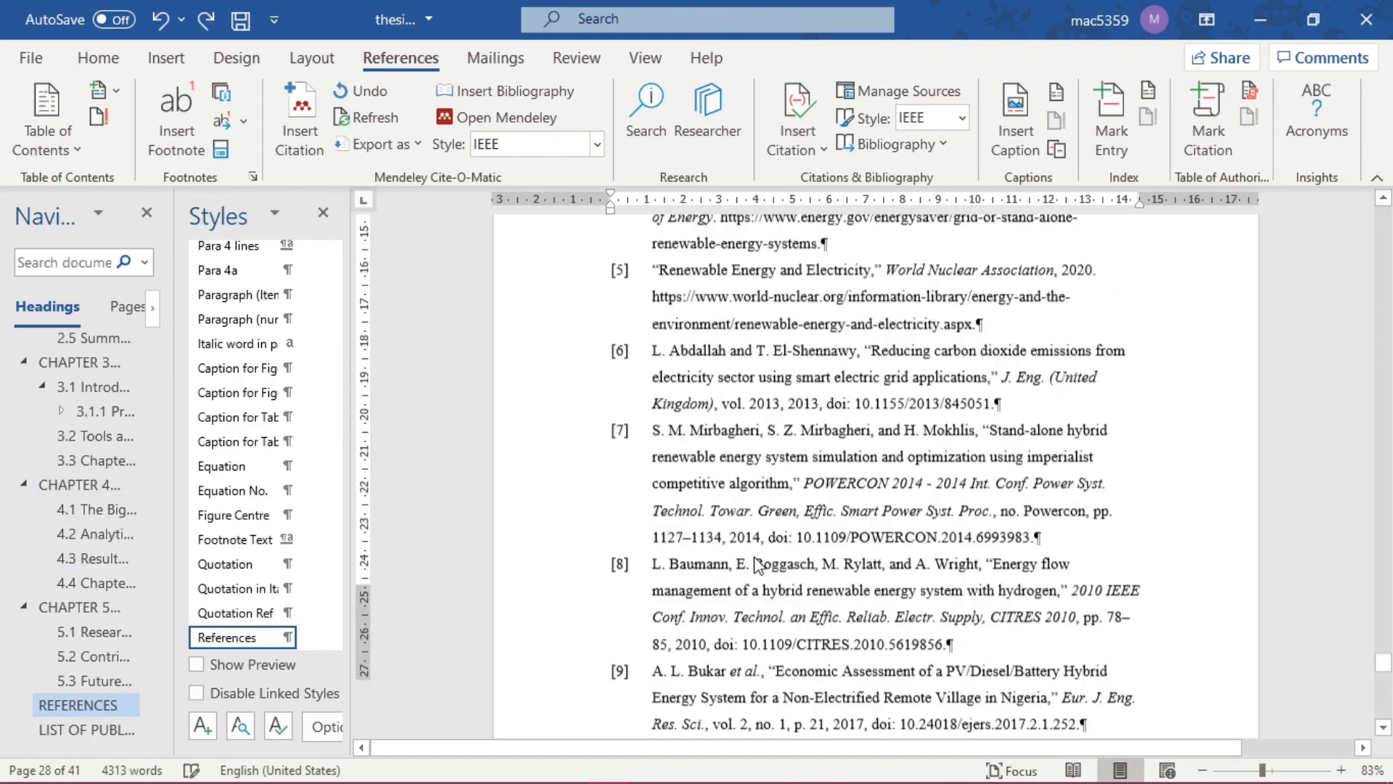
scroll("down", 3)
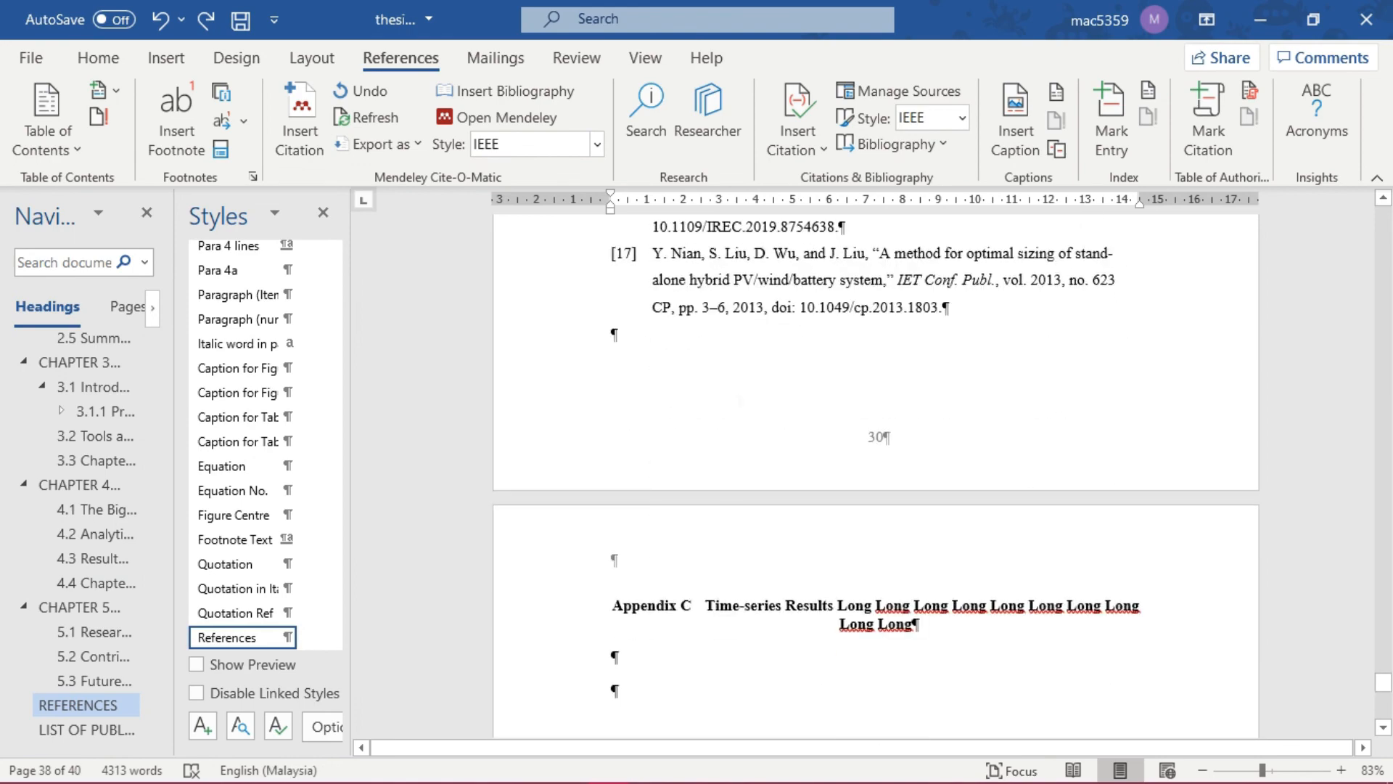